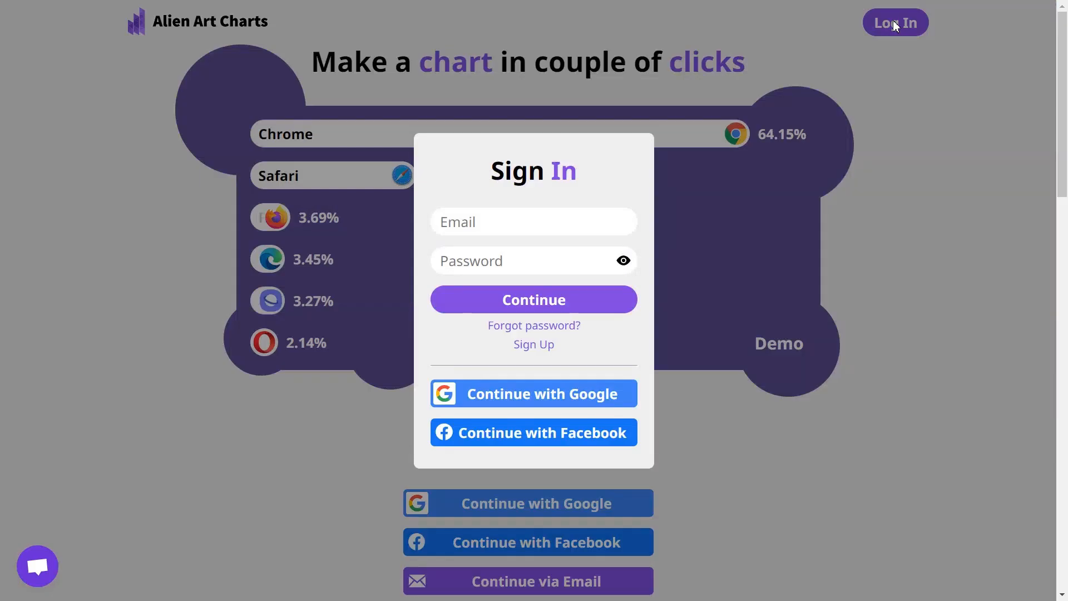
Sign in to Alien Art Charts with a Google account
click(533, 221)
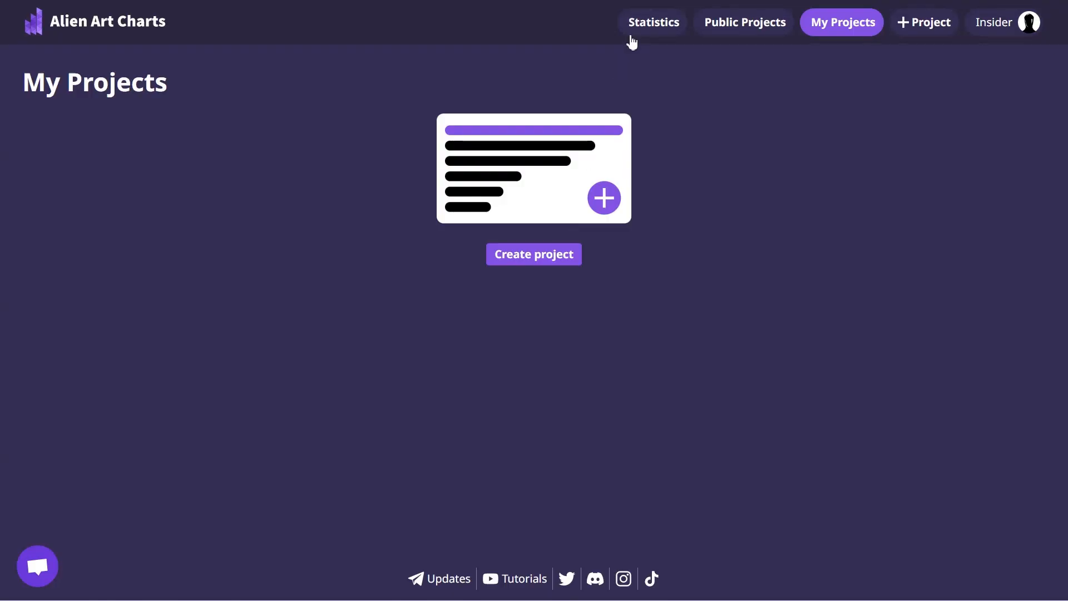
mouse_move(652, 21)
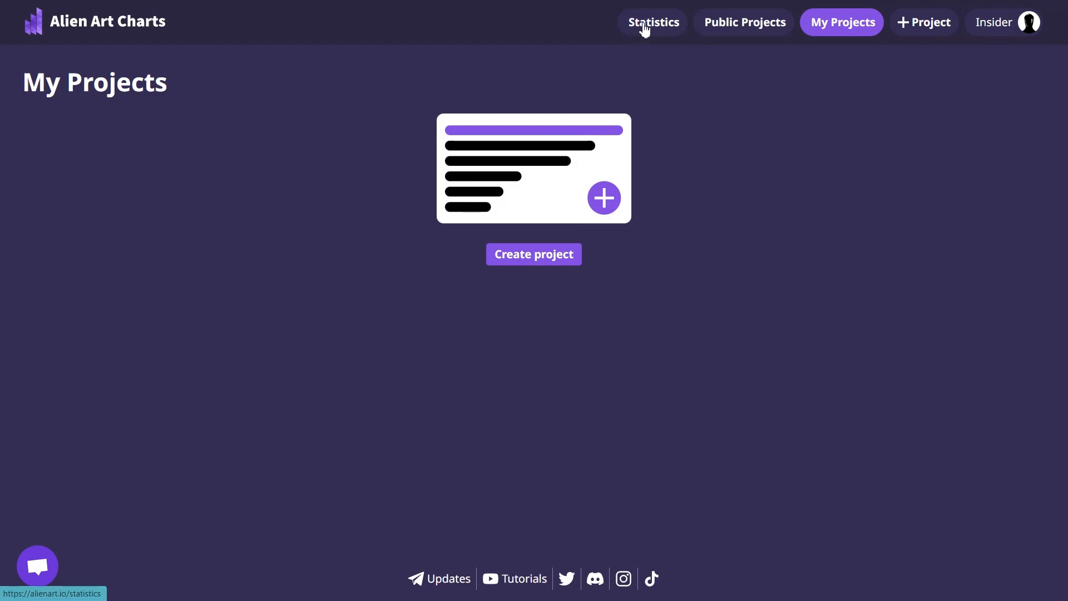
Start a new project from the YouTube Channels dataset with MrBeast and PewDiePie
click(652, 22)
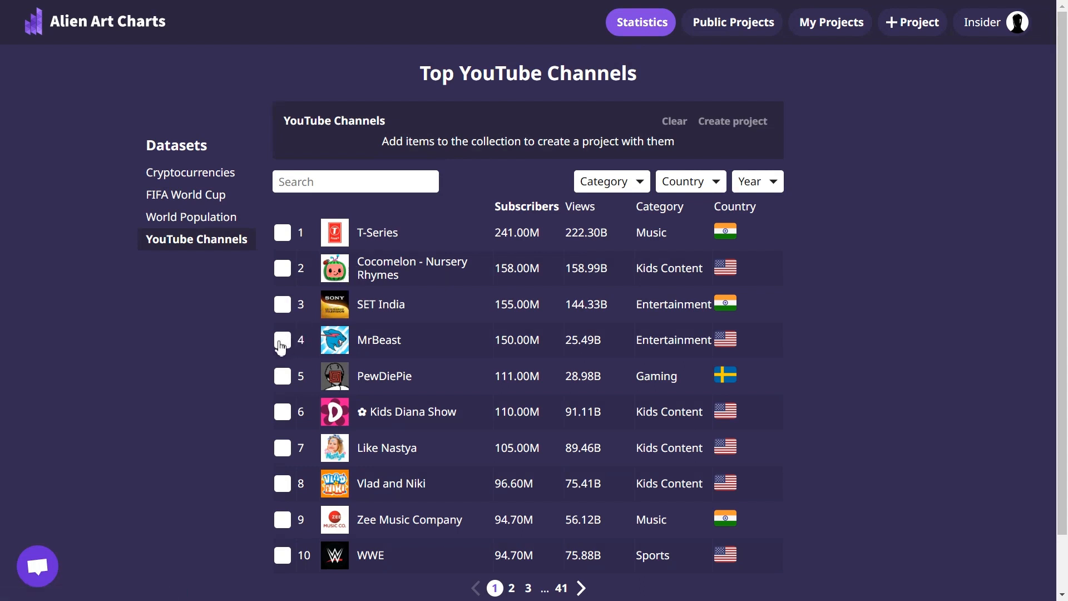
click(282, 340)
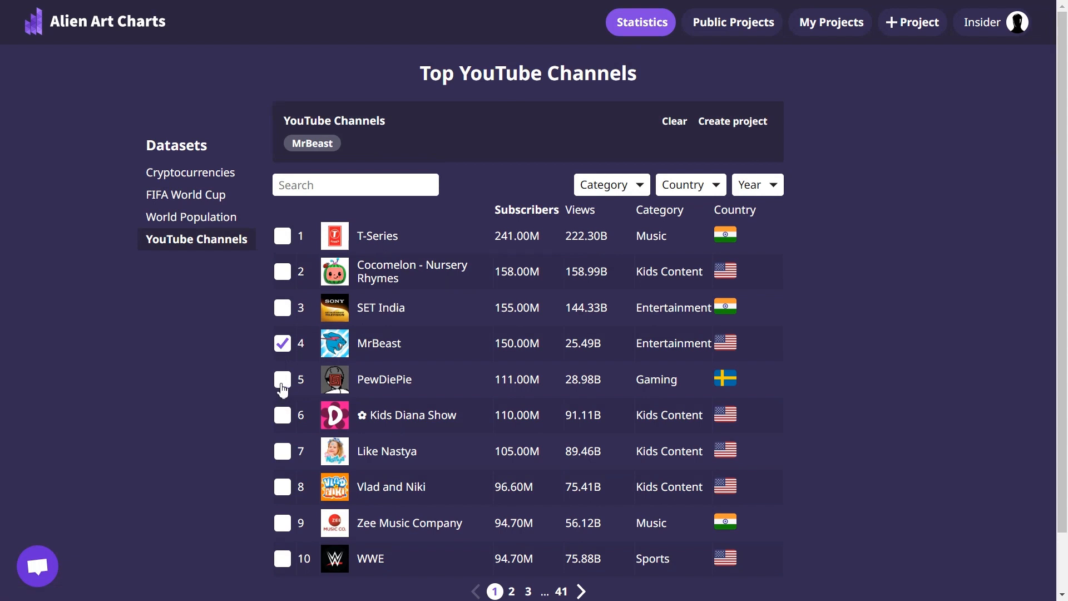
click(282, 379)
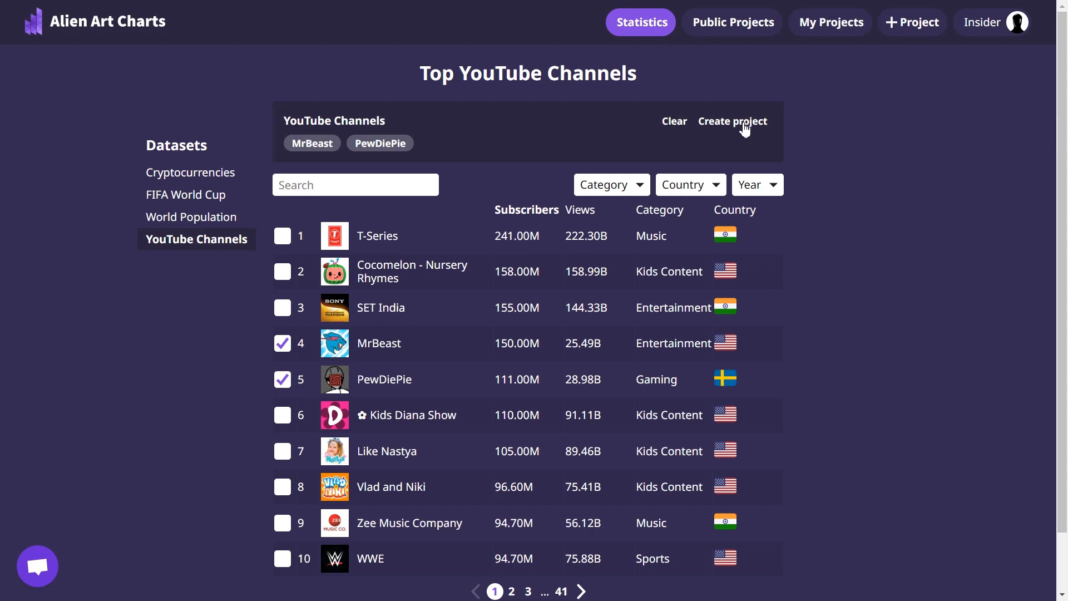
click(732, 121)
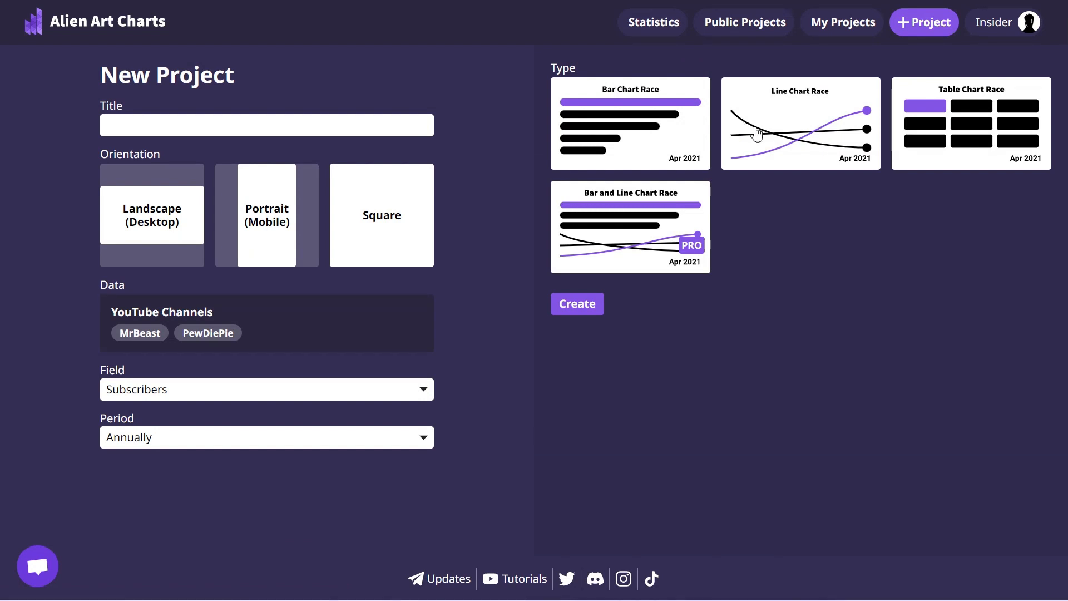
mouse_move(552, 125)
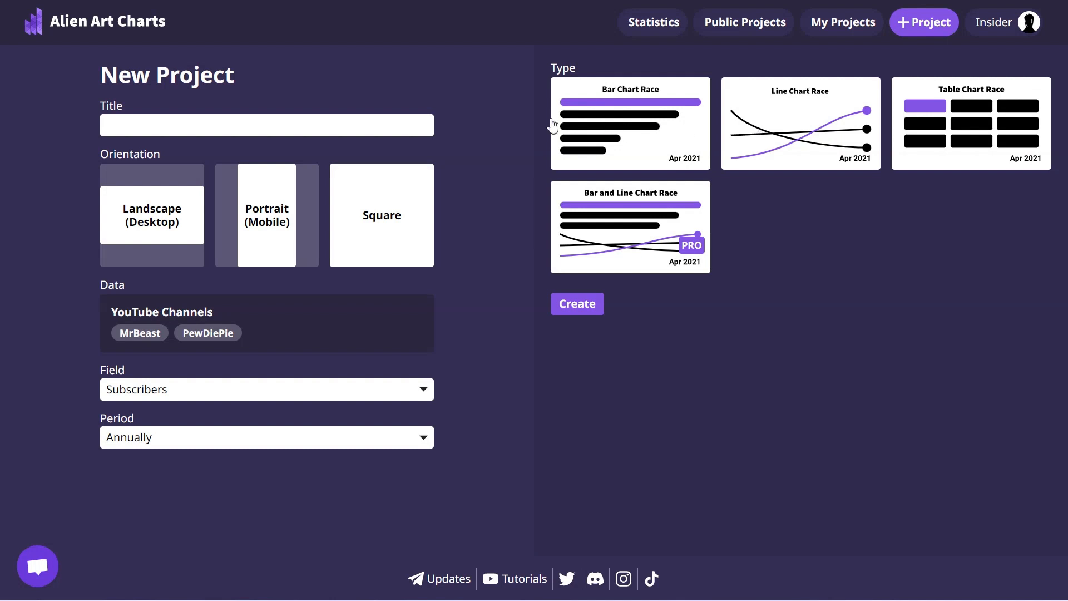
mouse_move(451, 127)
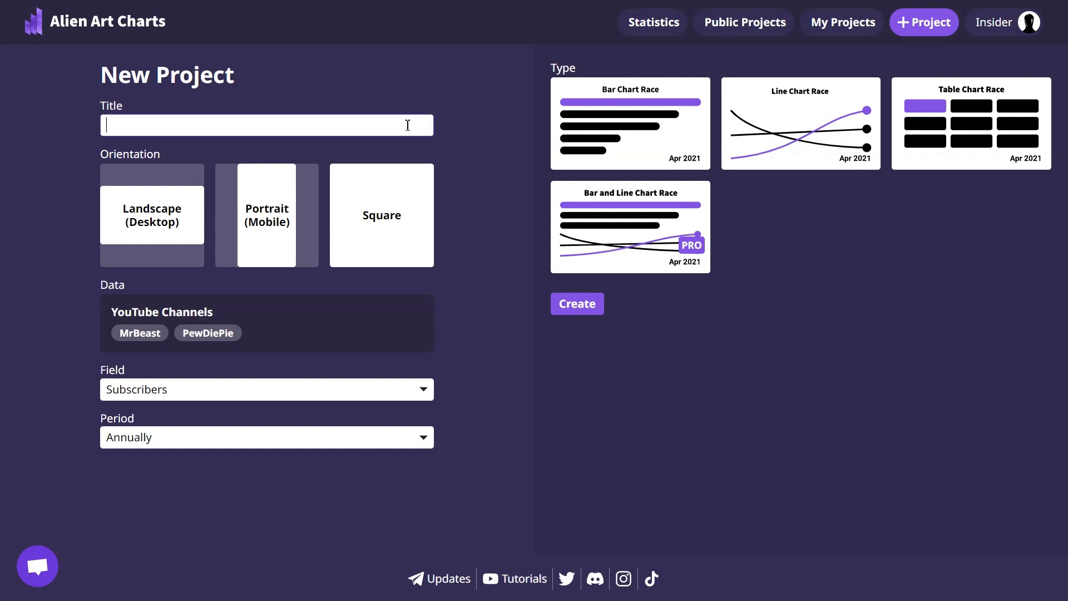
Create 'MrBeast vs PewDiePie' as a Portrait (Mobile), Monthly Bar and Line Chart Race
text(MrBeast vs PewDiePie)
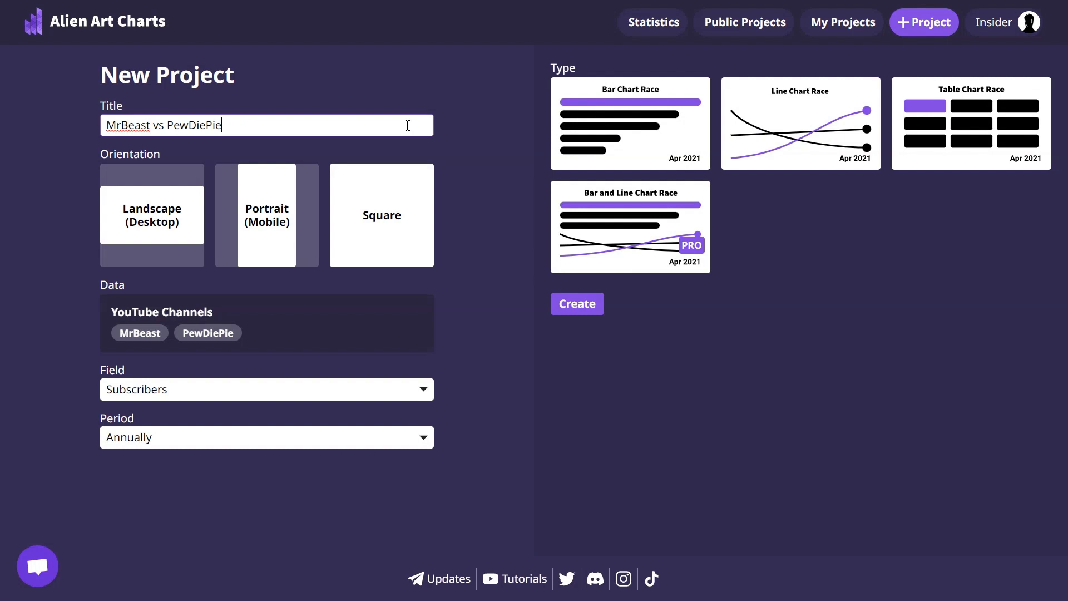
mouse_move(267, 215)
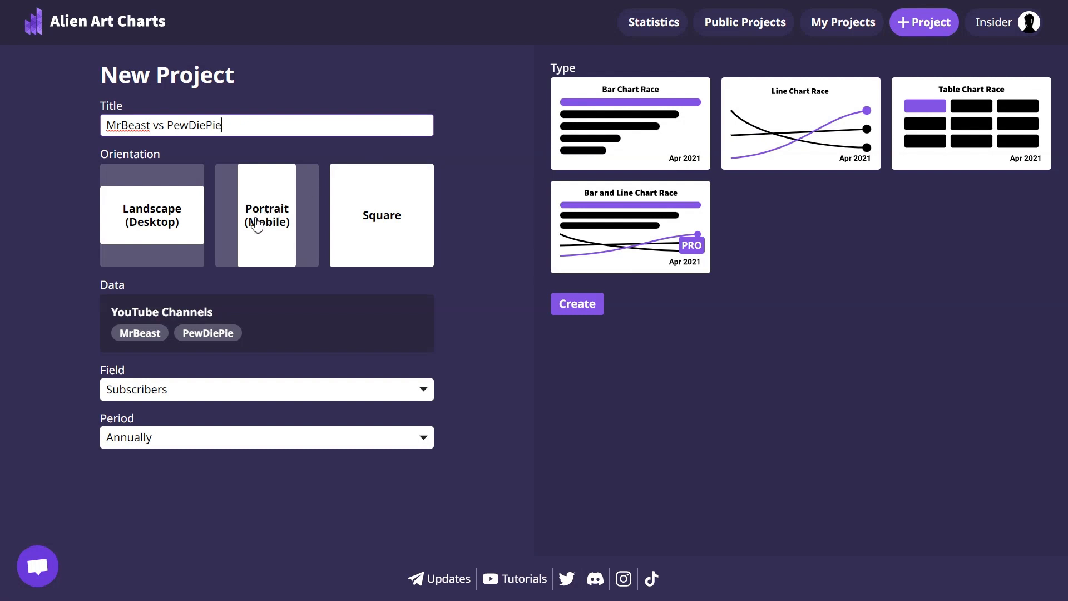
click(266, 215)
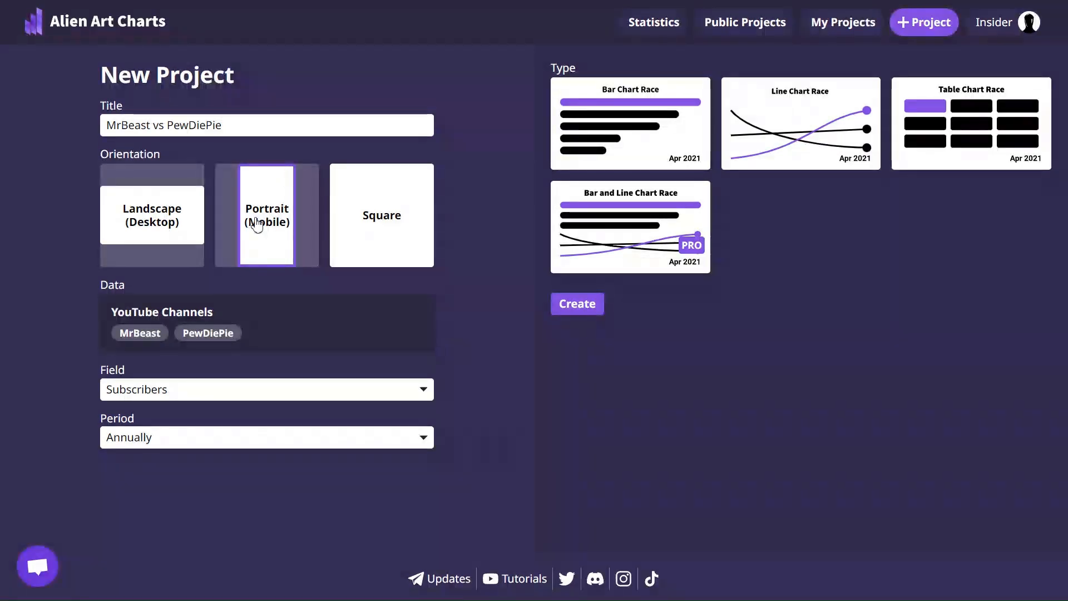
mouse_move(182, 432)
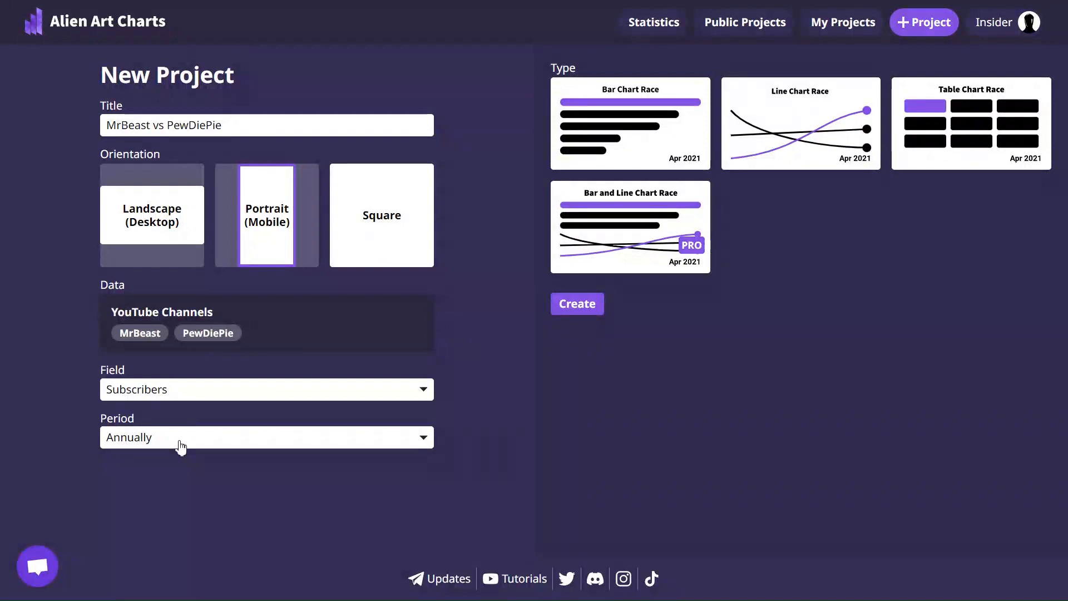
click(266, 437)
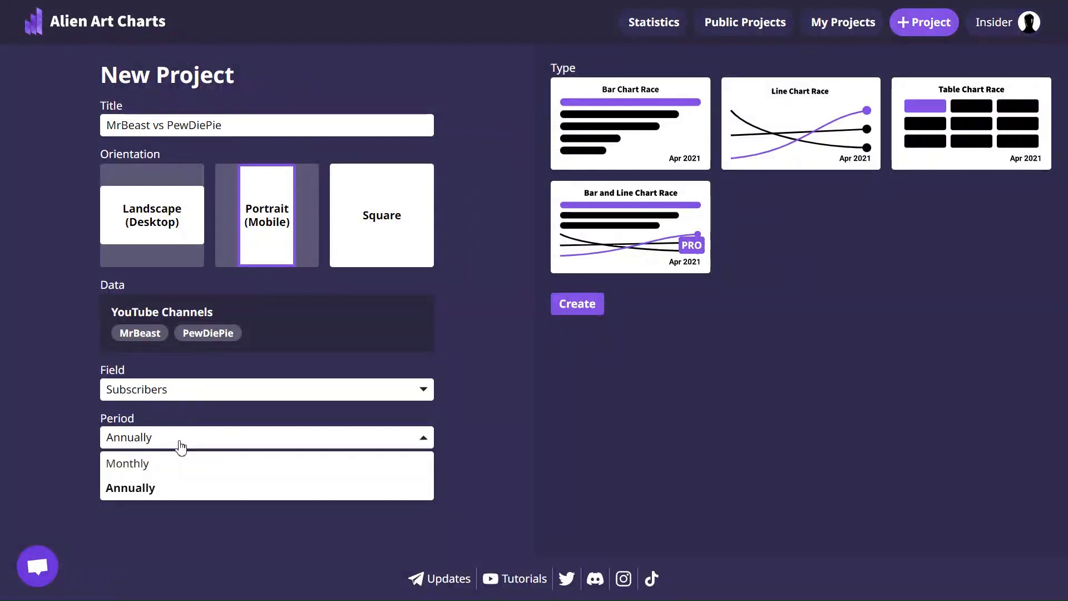
mouse_move(179, 463)
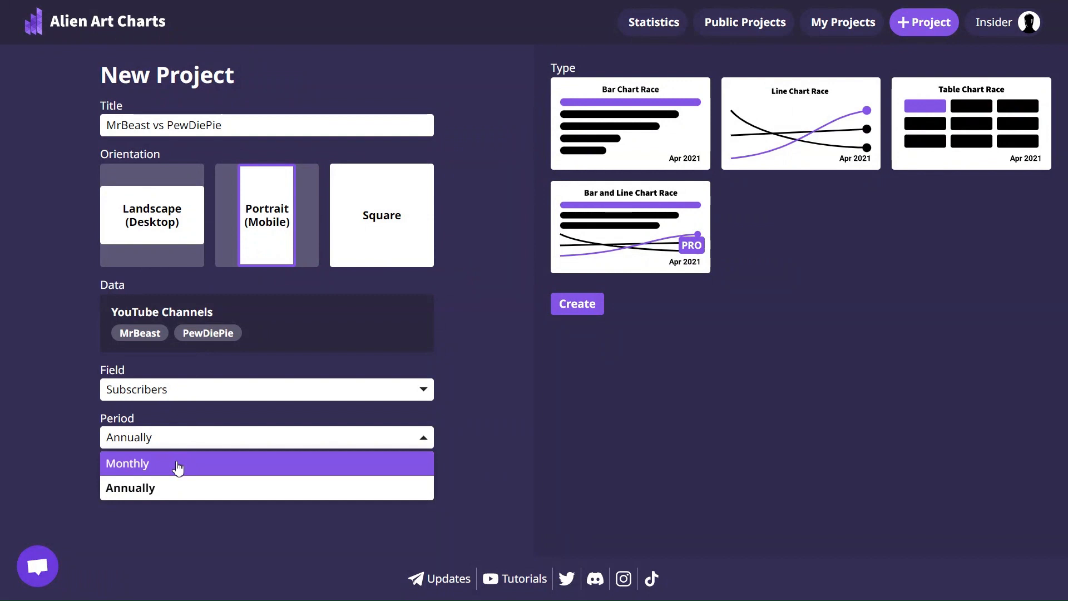
click(127, 463)
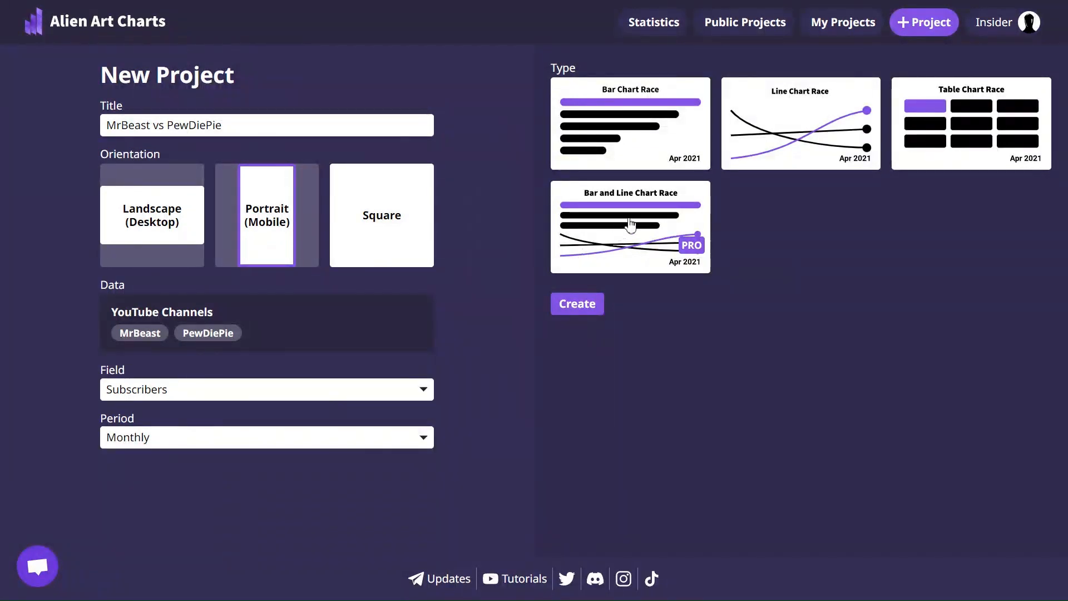
click(629, 227)
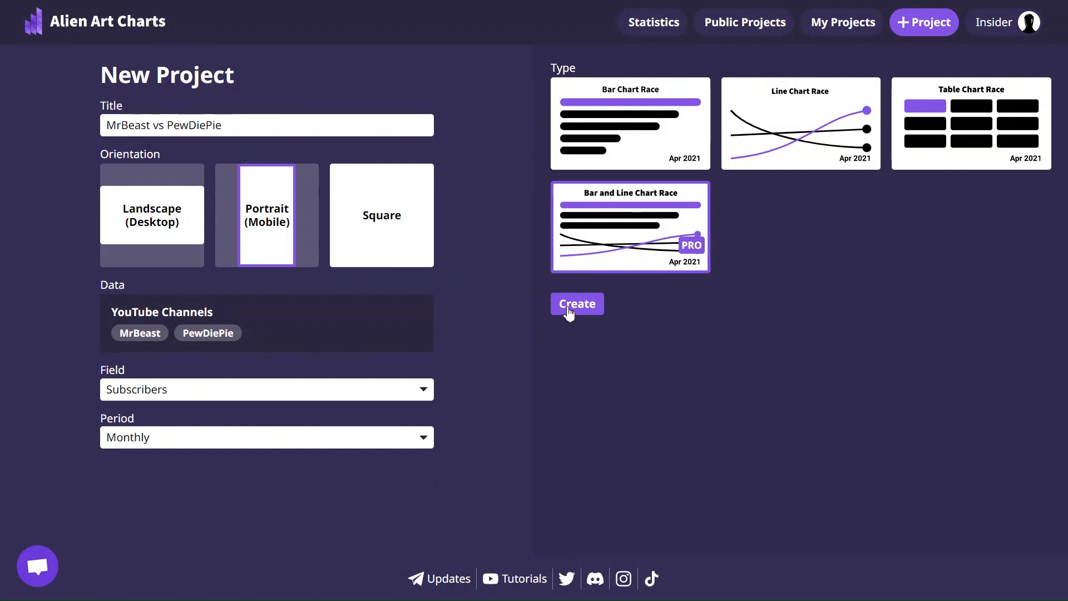
click(576, 303)
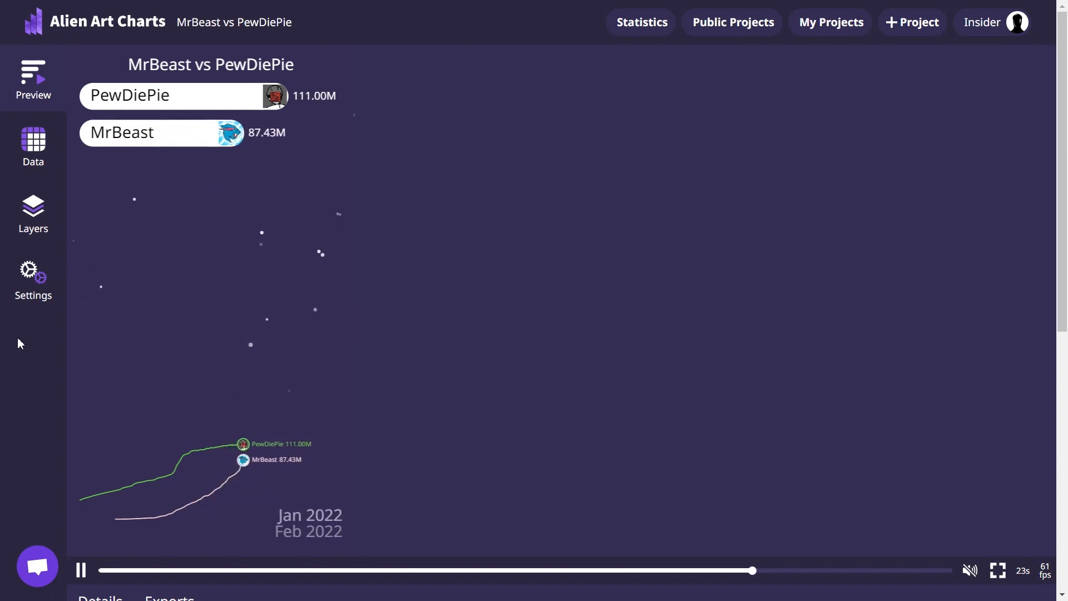
Show the project's monthly subscriber data table
click(32, 145)
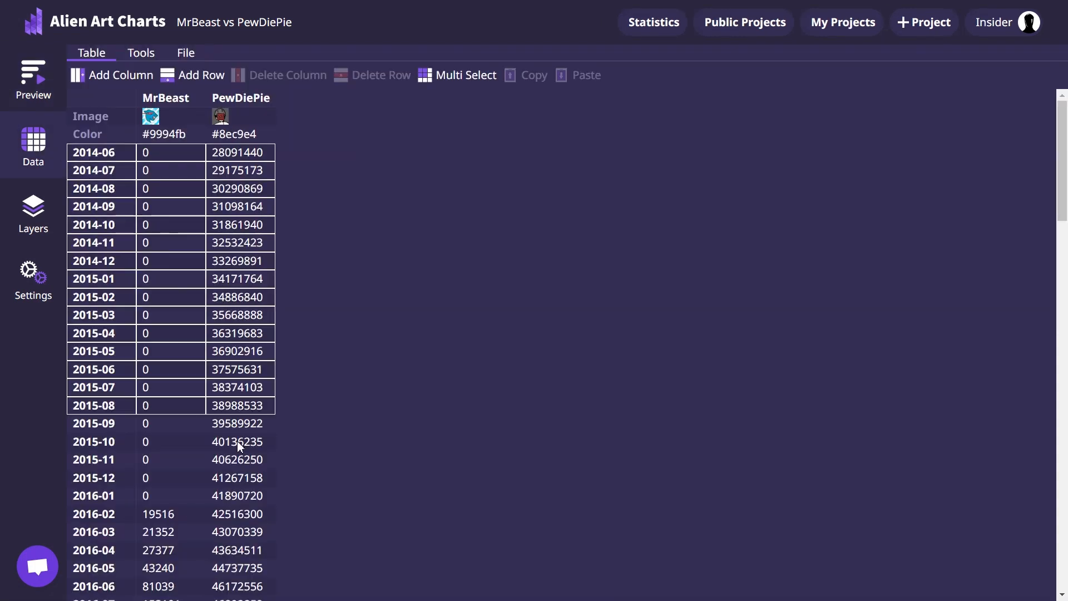
Delete all data rows from 2014-06 through 2019-12
scroll(down, 3)
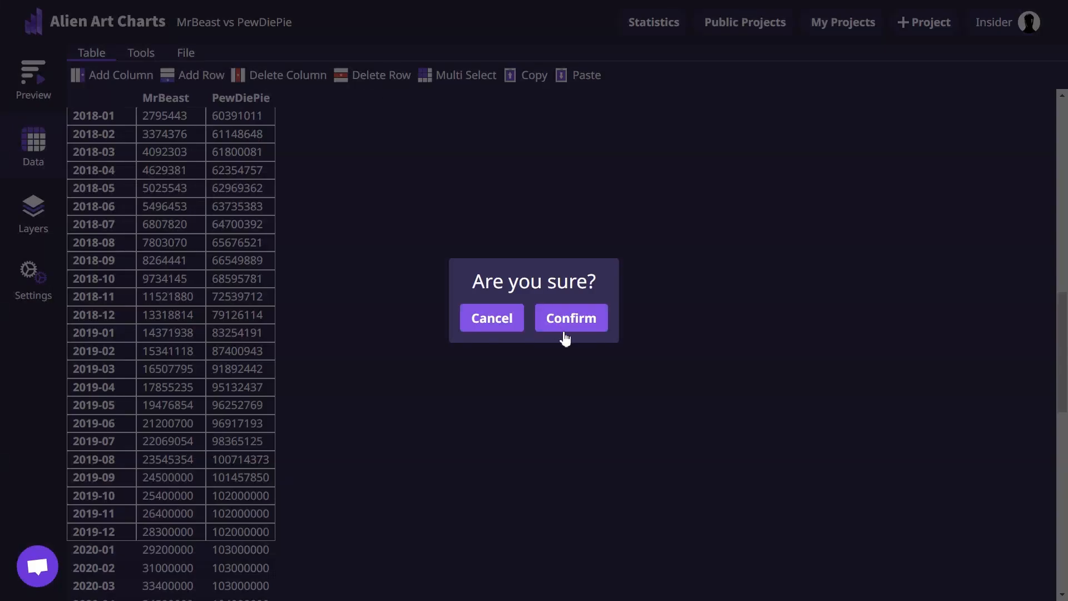
click(570, 318)
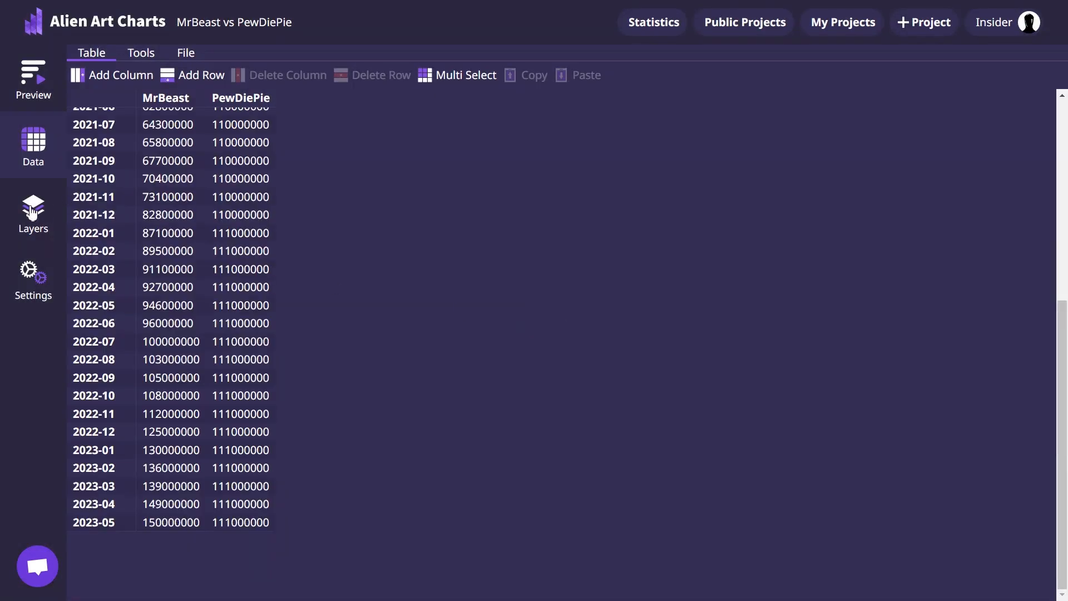
click(33, 215)
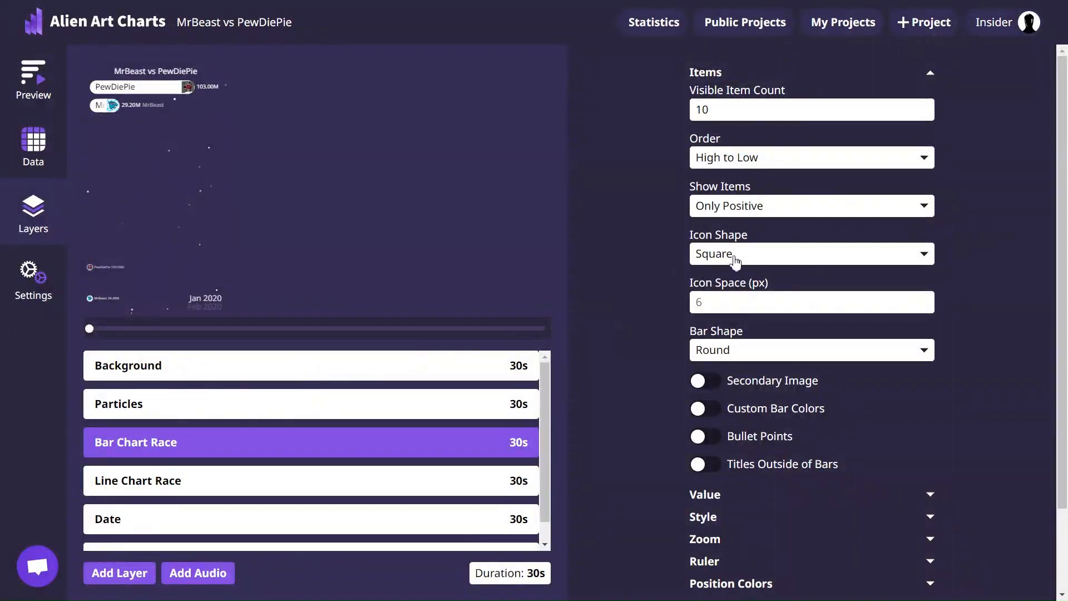
Set the Bar Chart Race icon shape to Circle and enable Custom Bar Colors
click(810, 254)
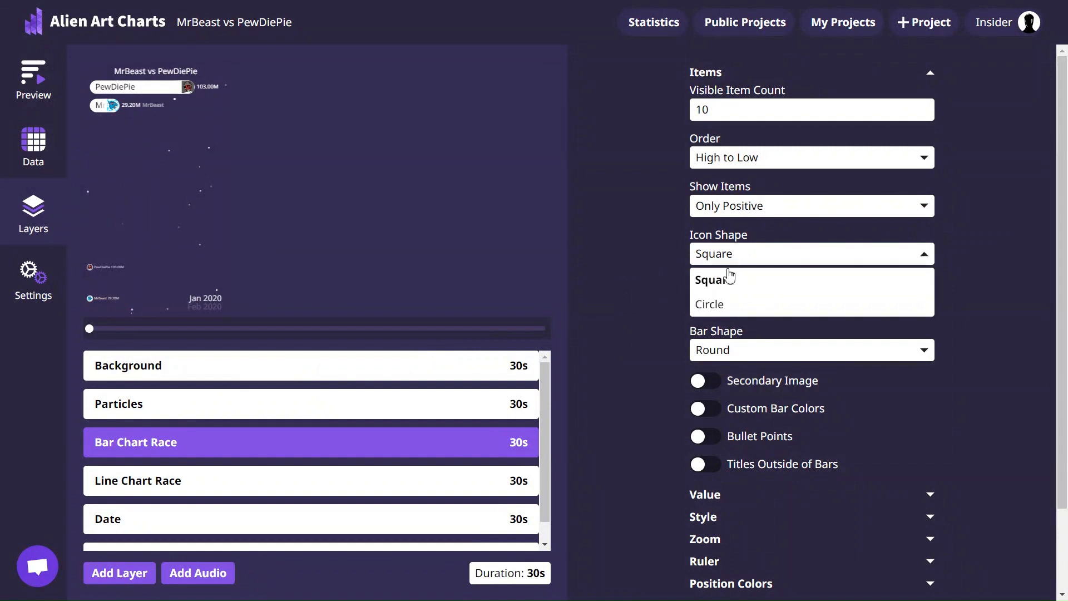
mouse_move(708, 304)
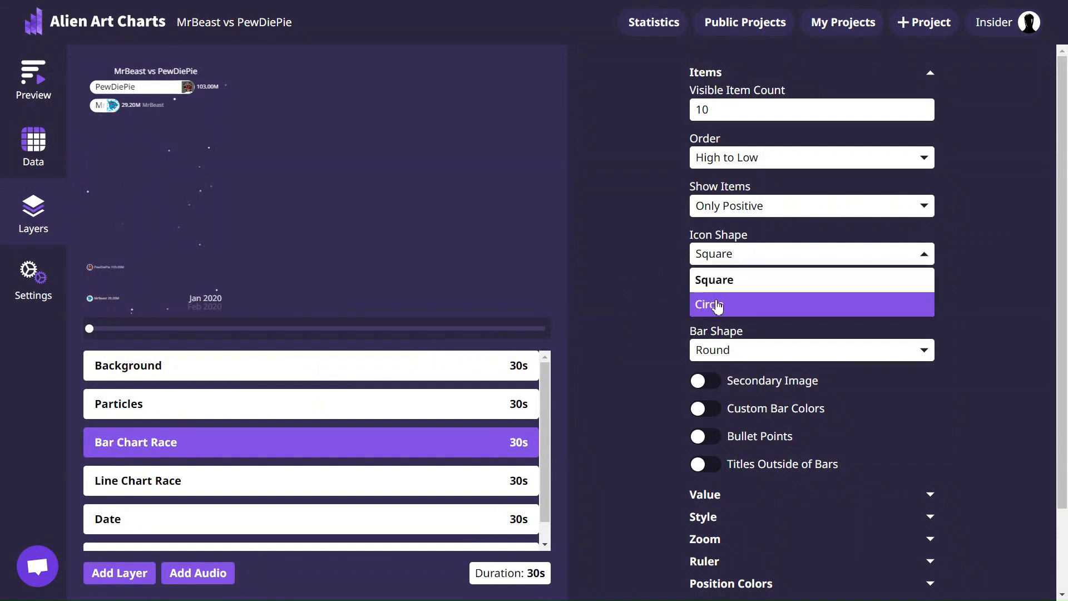
click(708, 304)
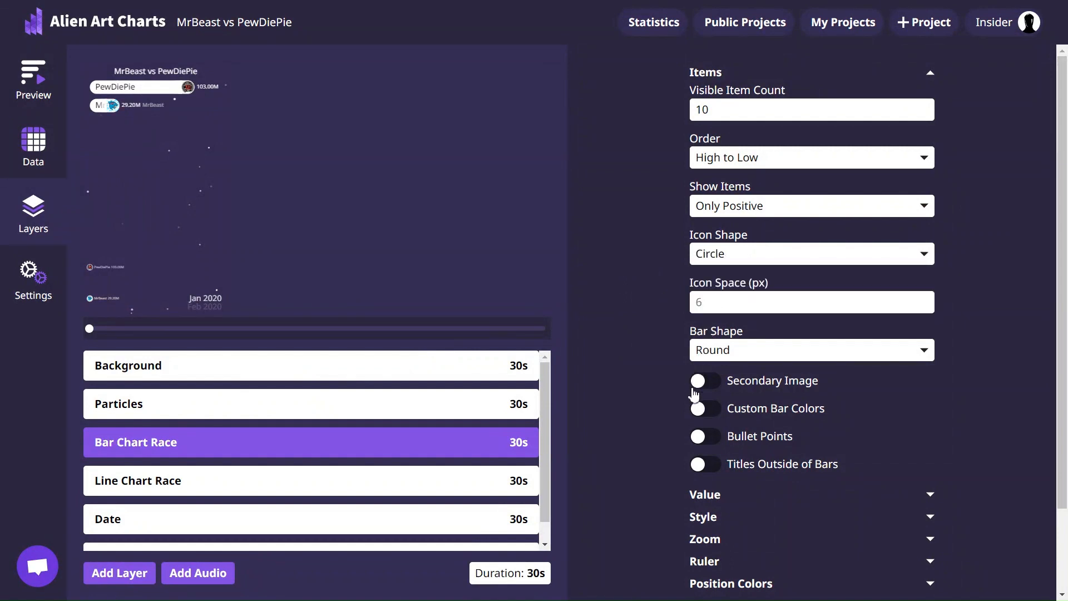
click(705, 407)
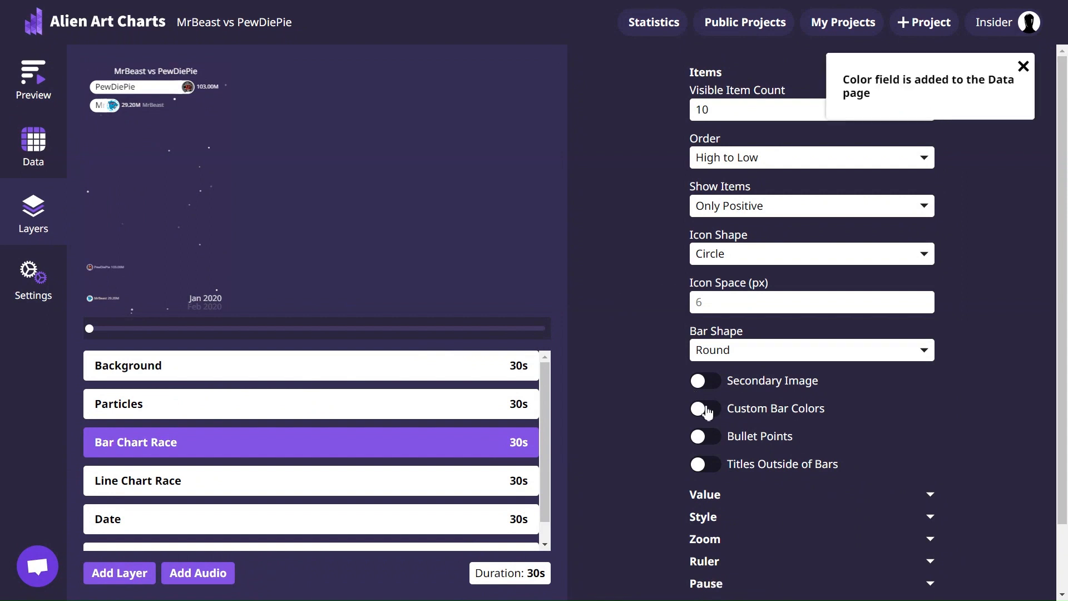
click(705, 408)
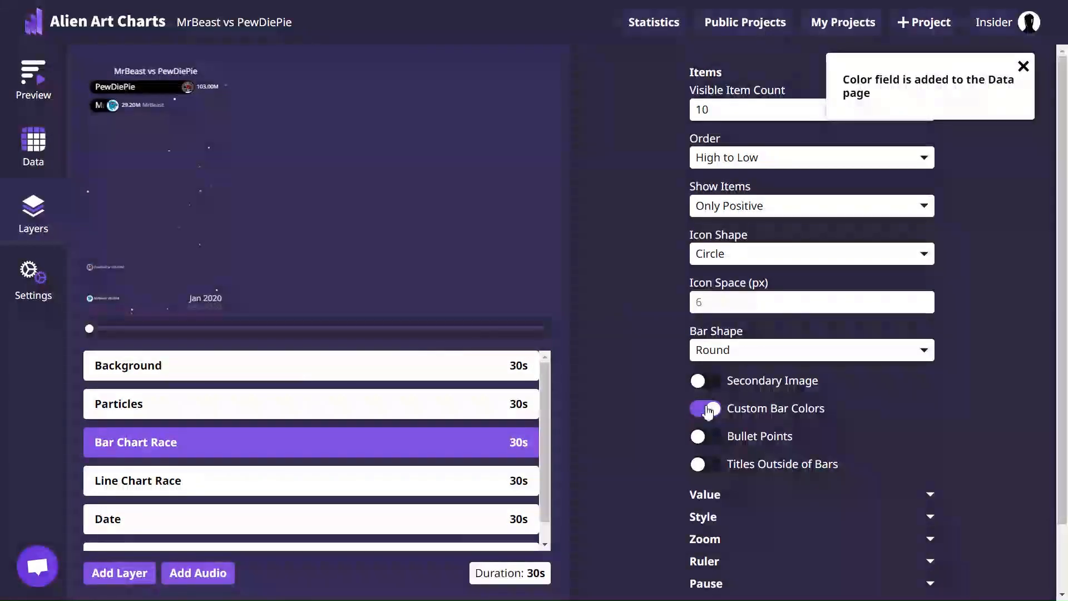
click(705, 408)
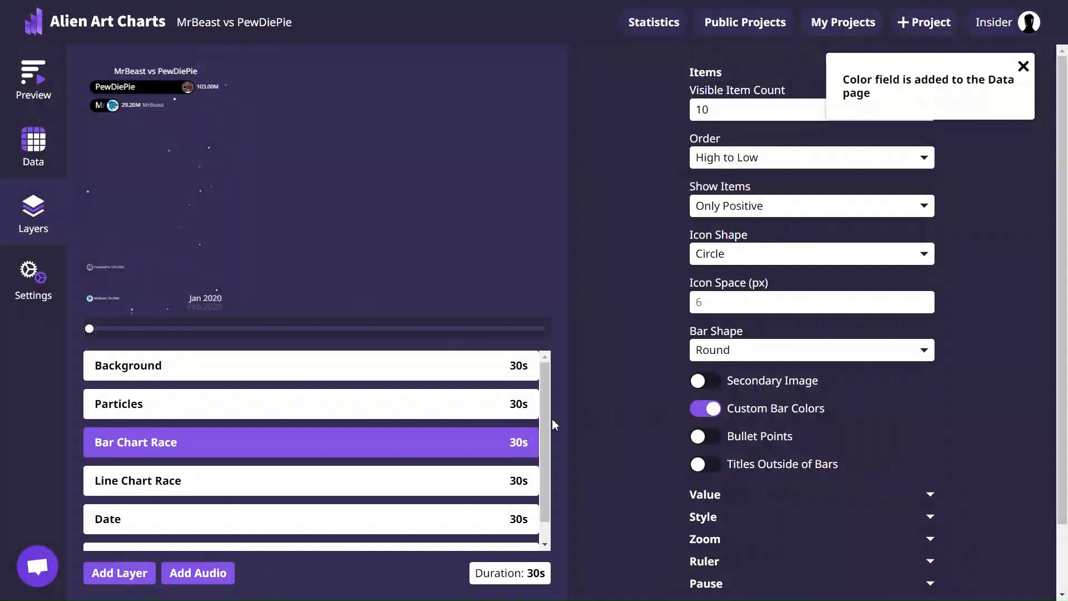
mouse_move(455, 488)
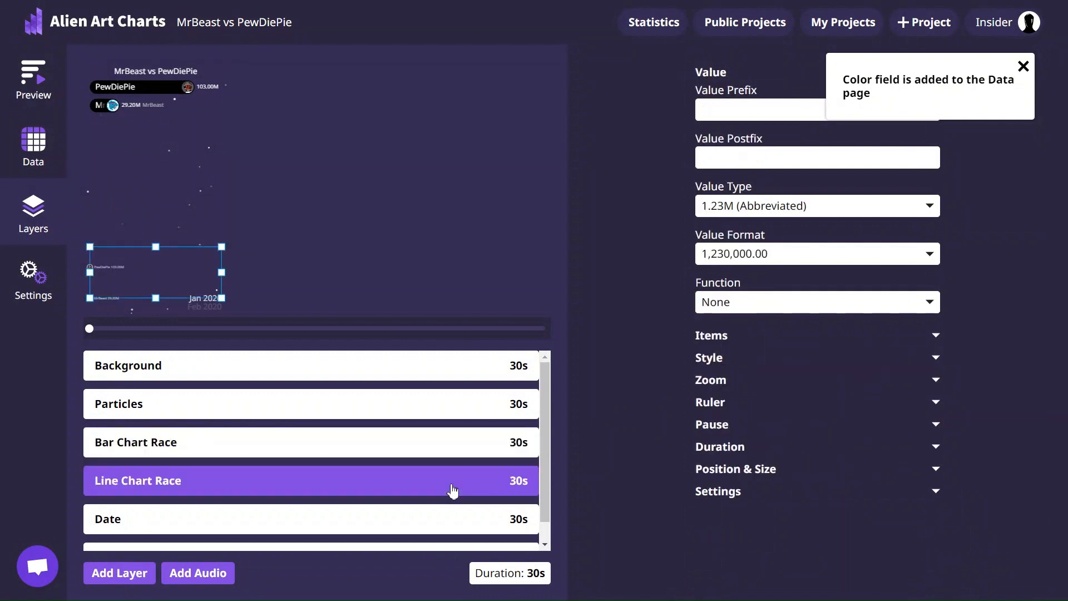
mouse_move(522, 468)
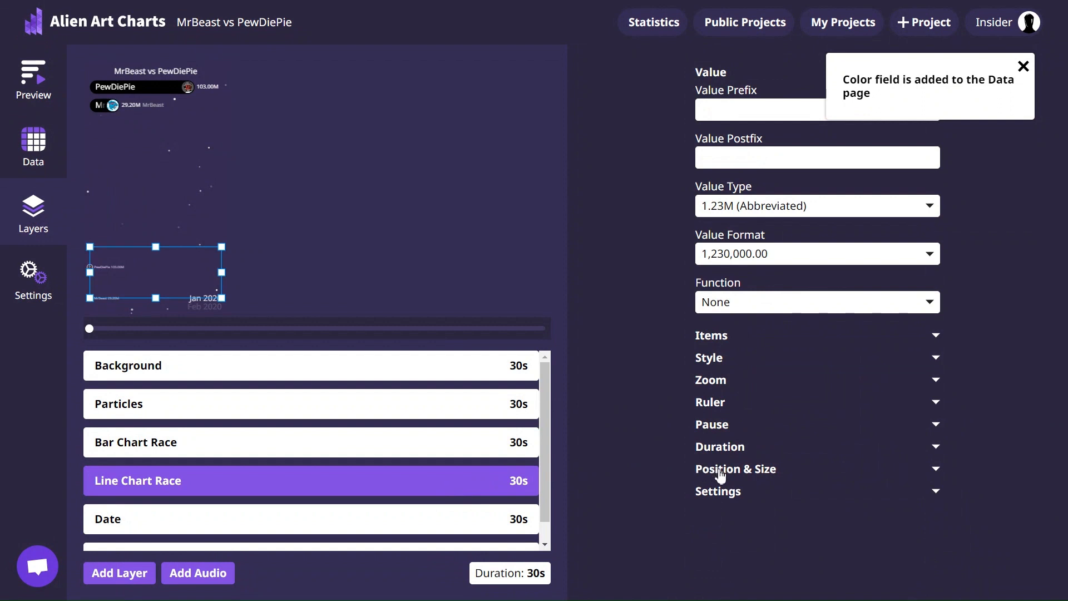
Change the Line Chart Race height from 384 px to 1300 px
click(735, 469)
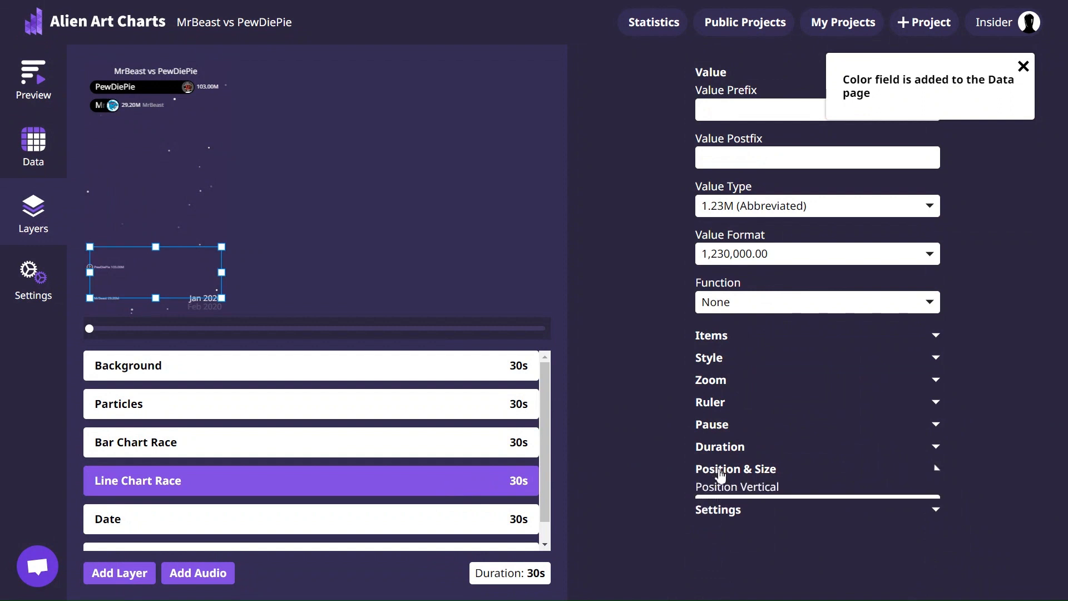
click(735, 469)
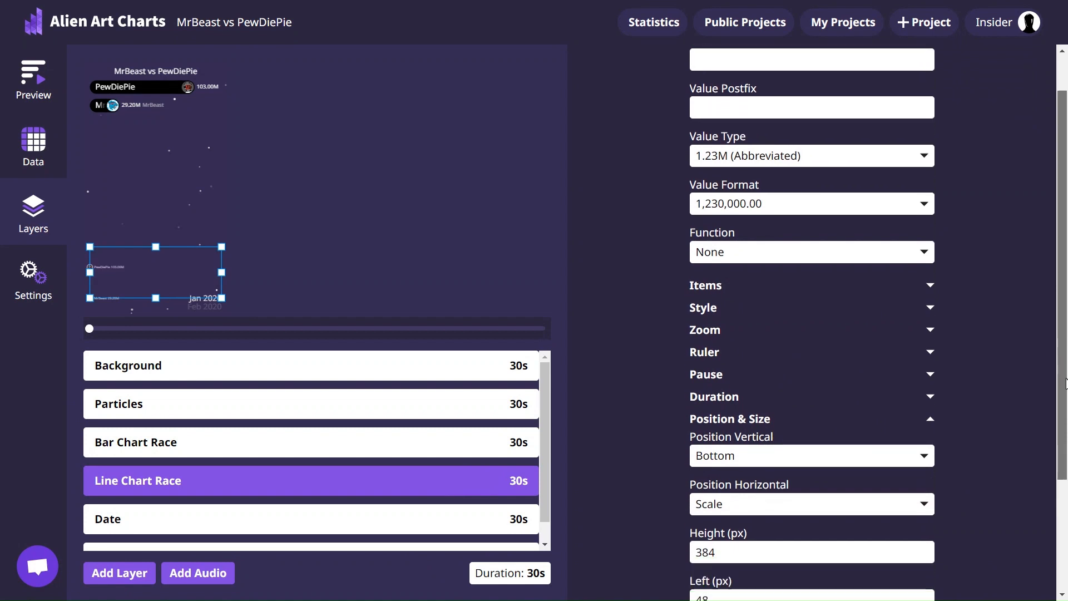
scroll(down, 3)
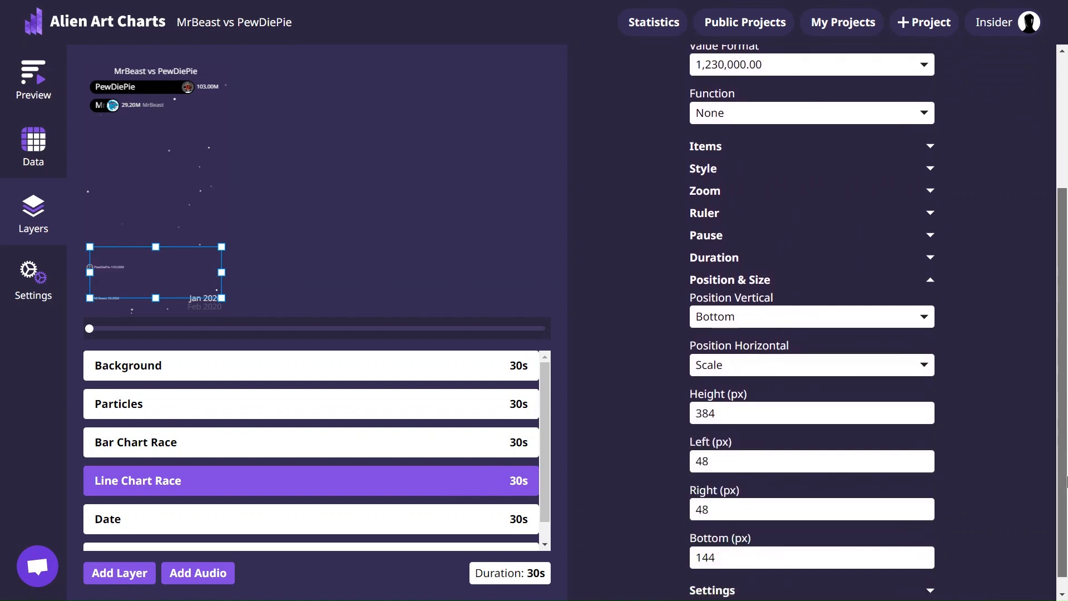
scroll(down, 3)
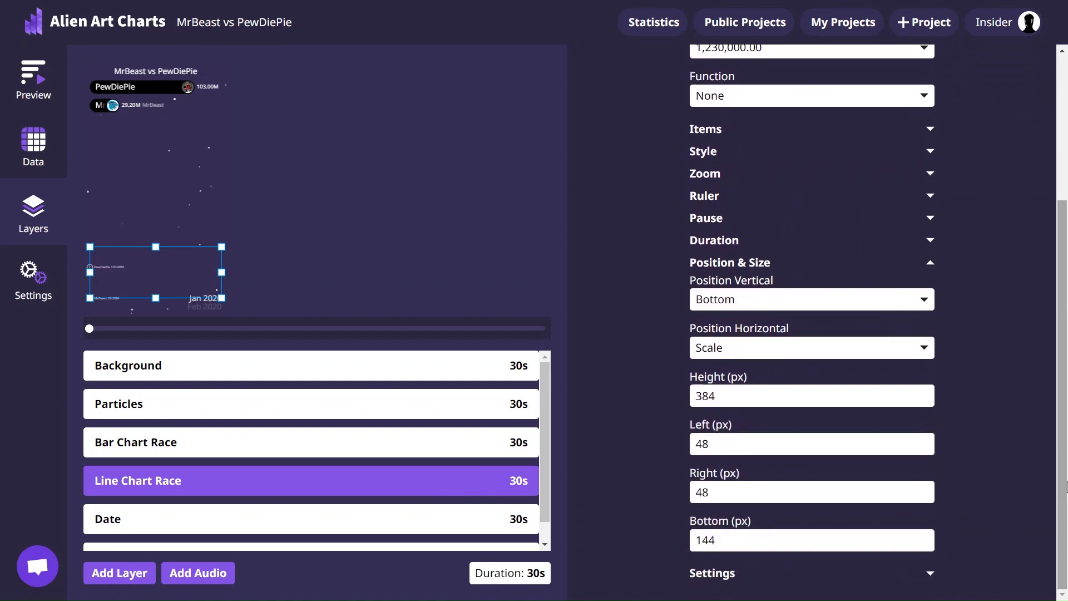
click(811, 395)
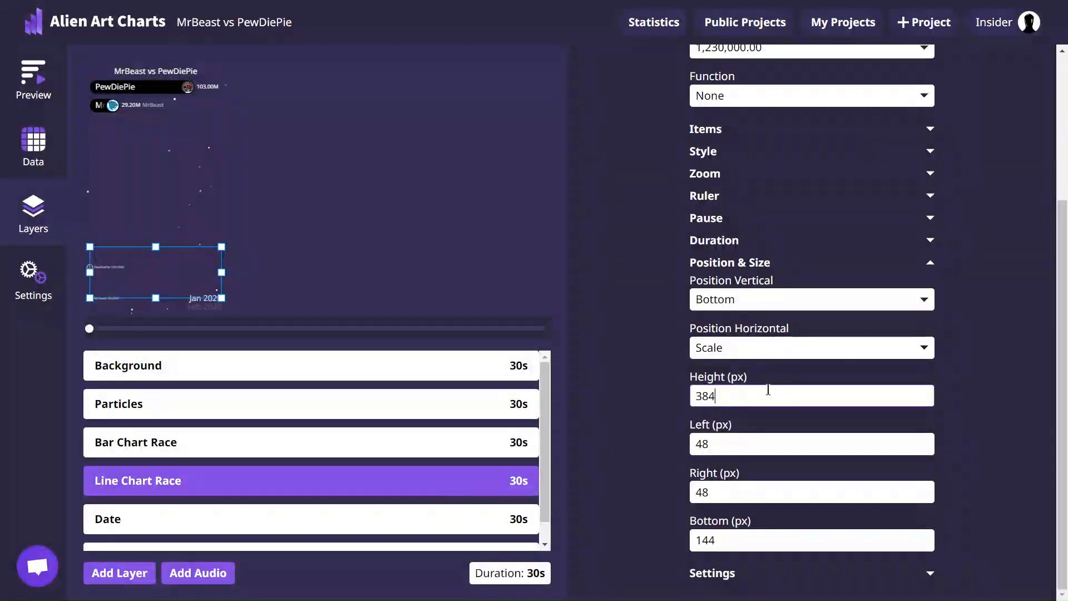
text(1300)
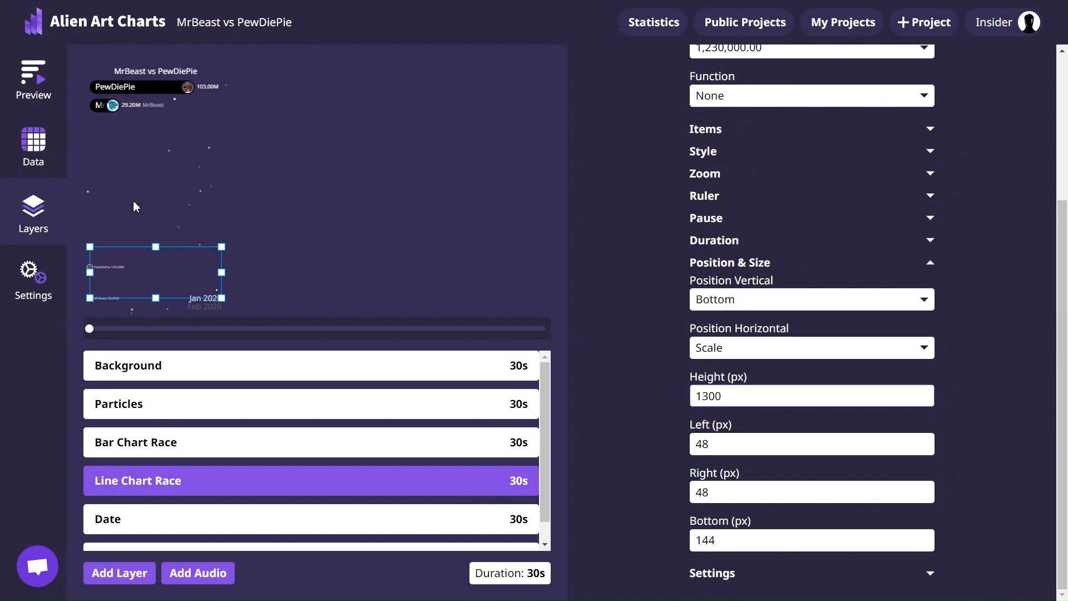
click(33, 146)
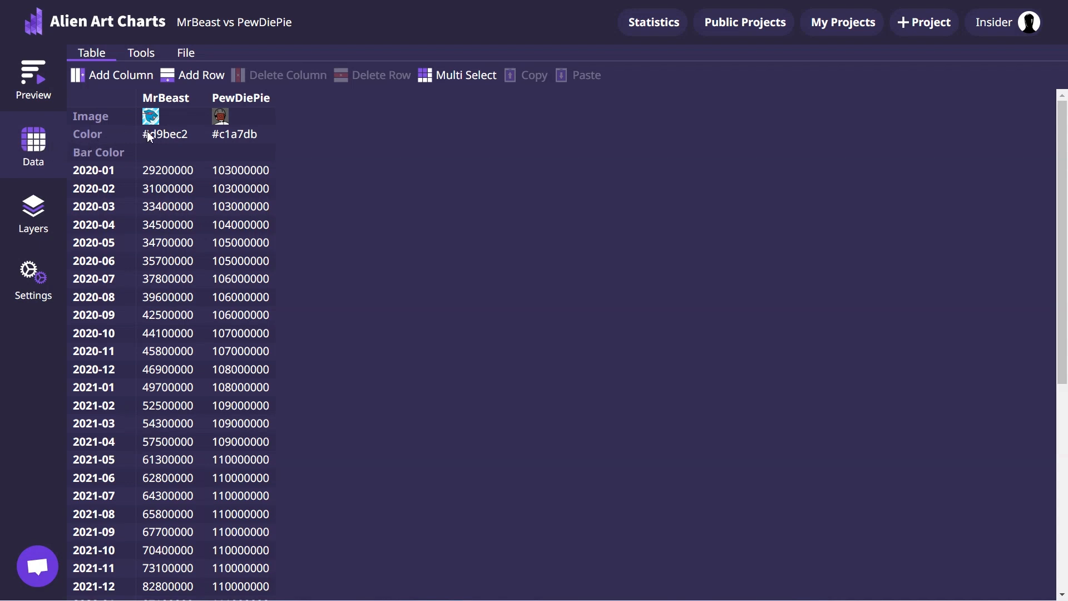
Set MrBeast's Color and Bar Color to 00ACD2
click(164, 134)
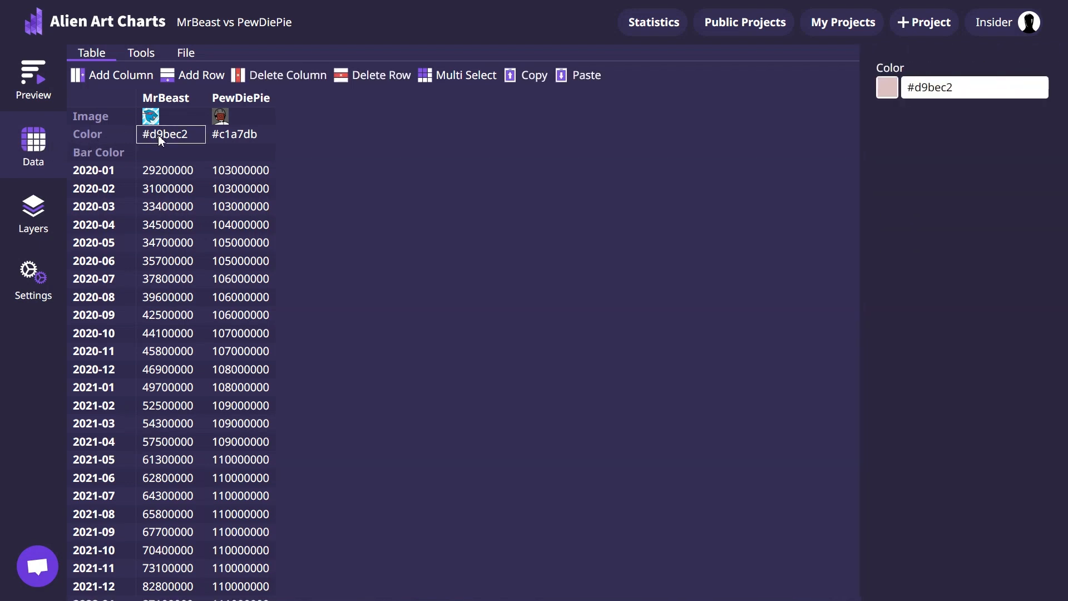
text(00ACD2)
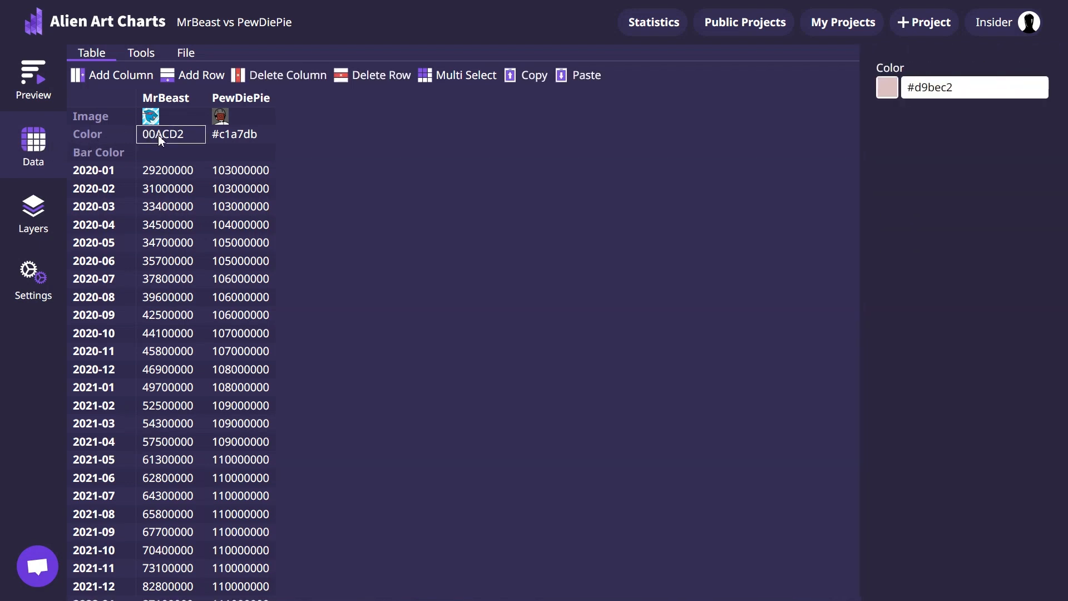
click(170, 151)
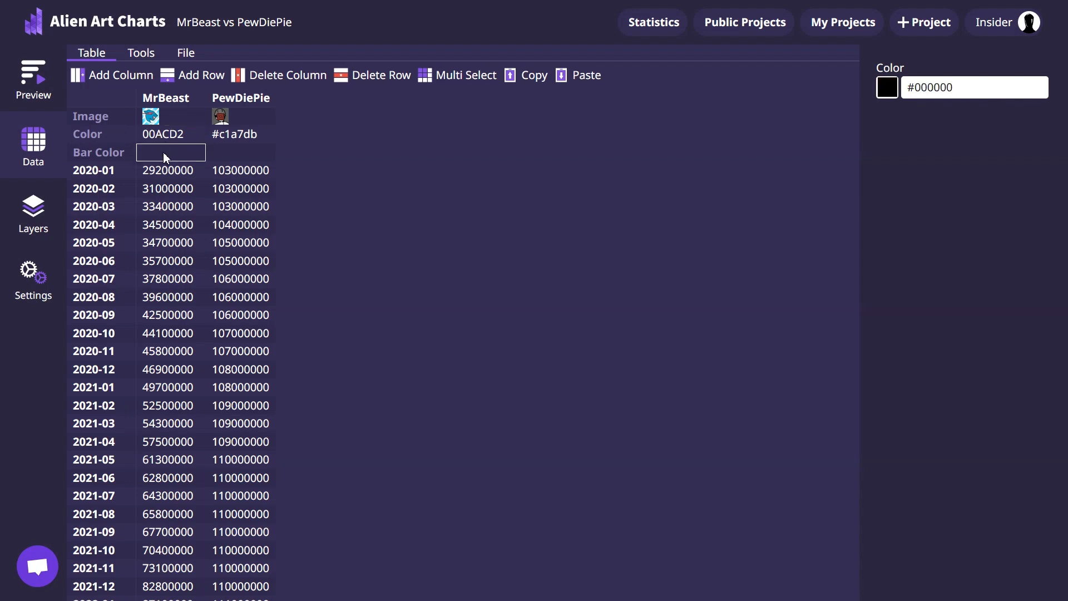
text(00ACD2)
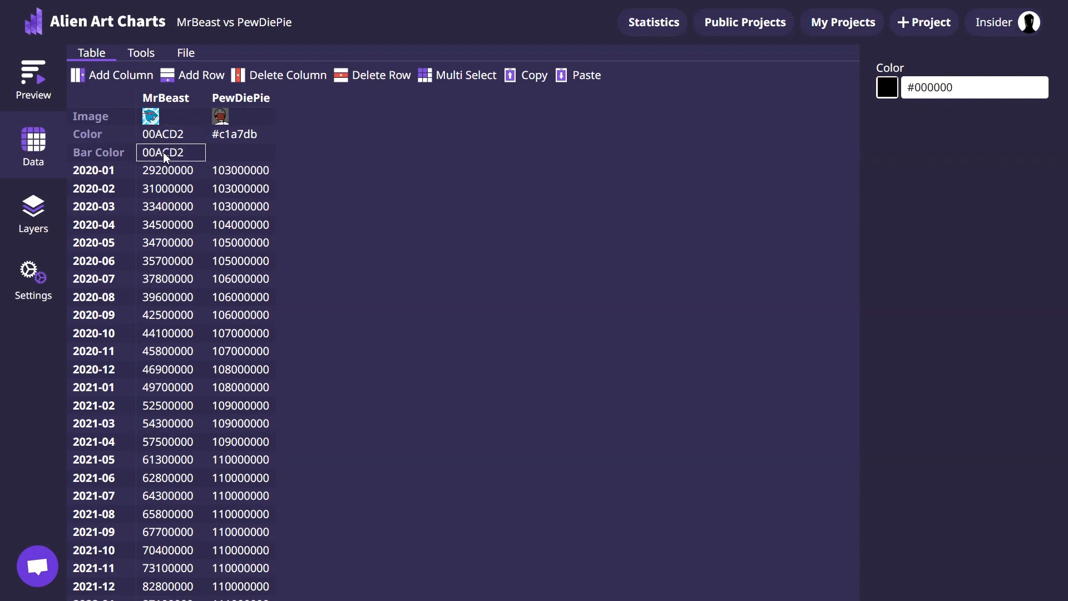
click(170, 152)
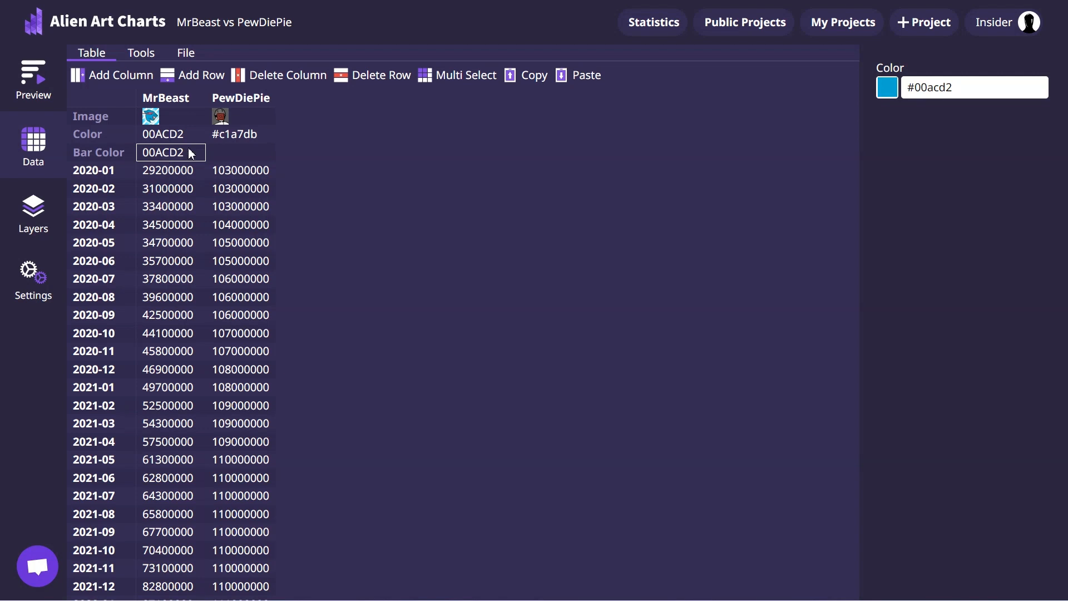
Set PewDiePie's Color and Bar Color to BD4040
click(239, 133)
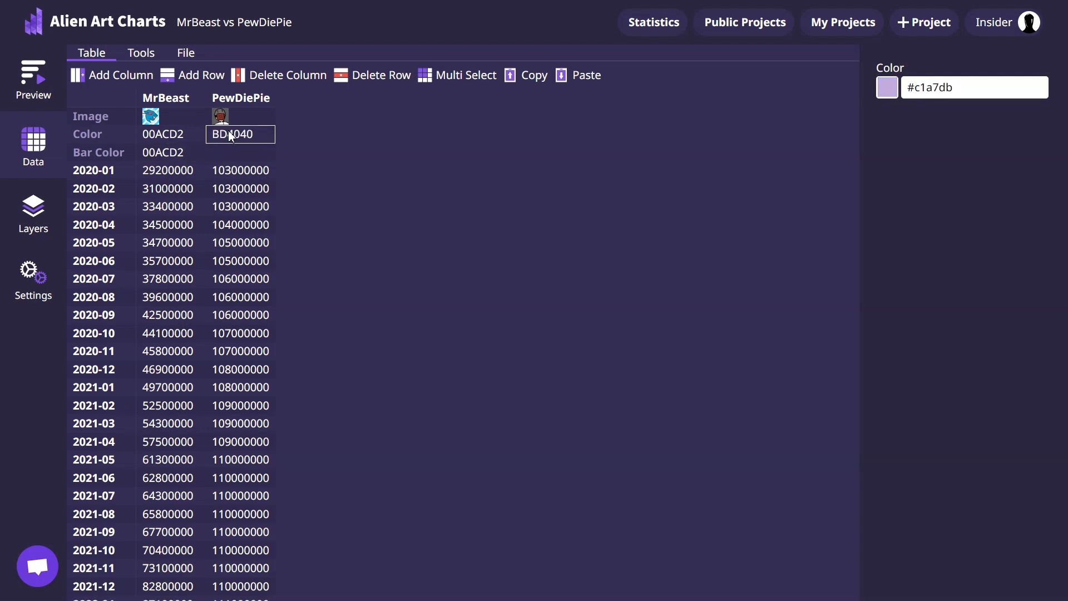
click(239, 152)
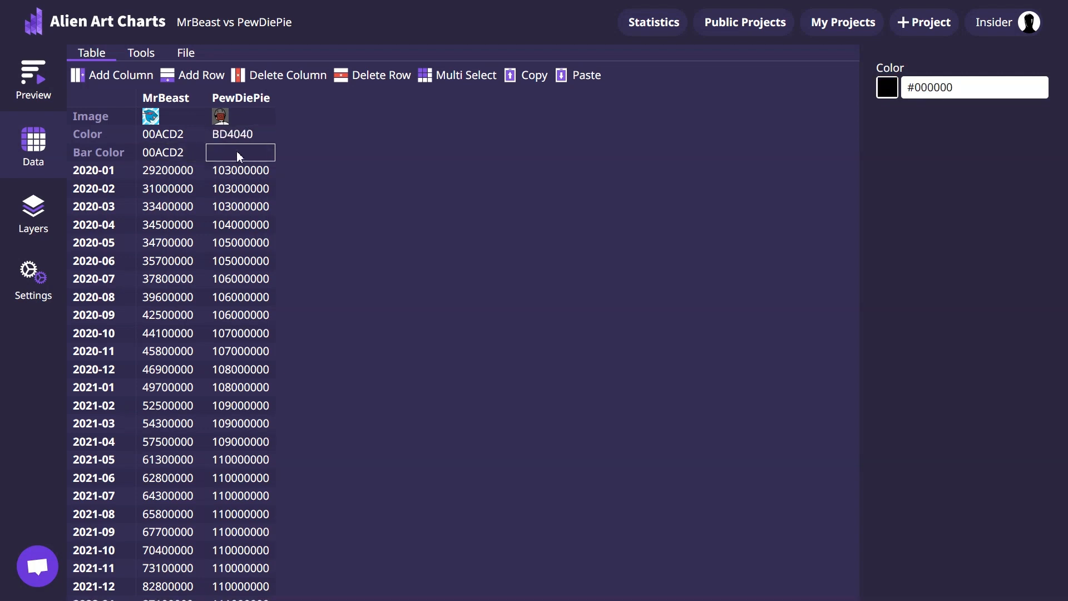
text(BD4040)
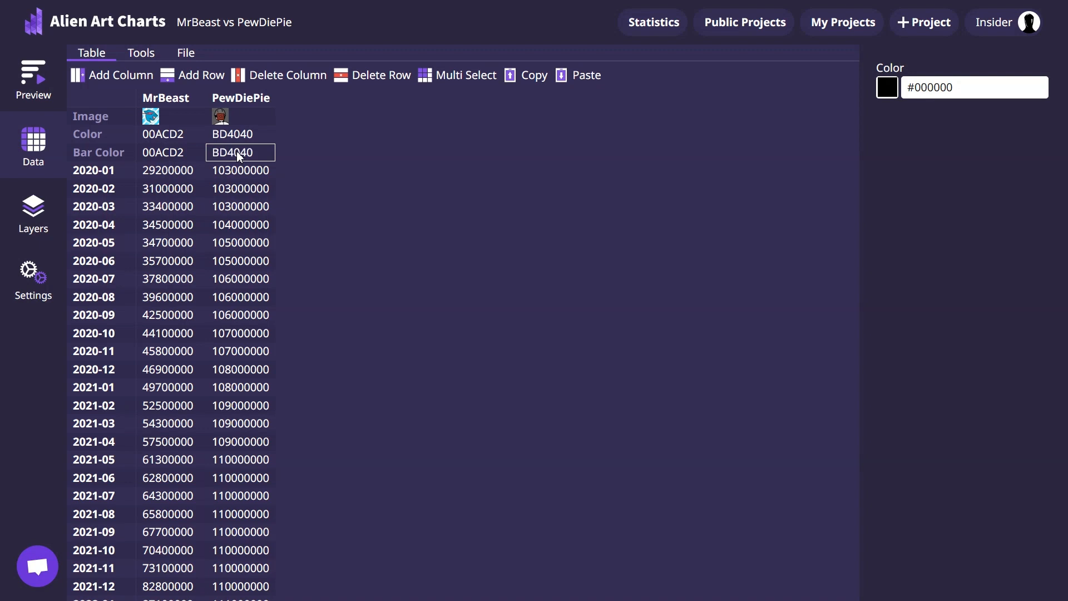